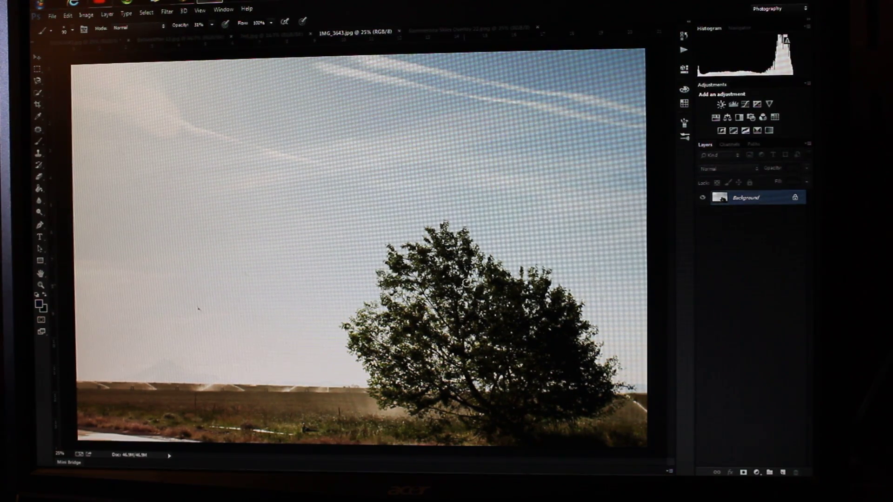
Search the morgueFile archive for 'clouds' and scroll through the result thumbnails
click(467, 30)
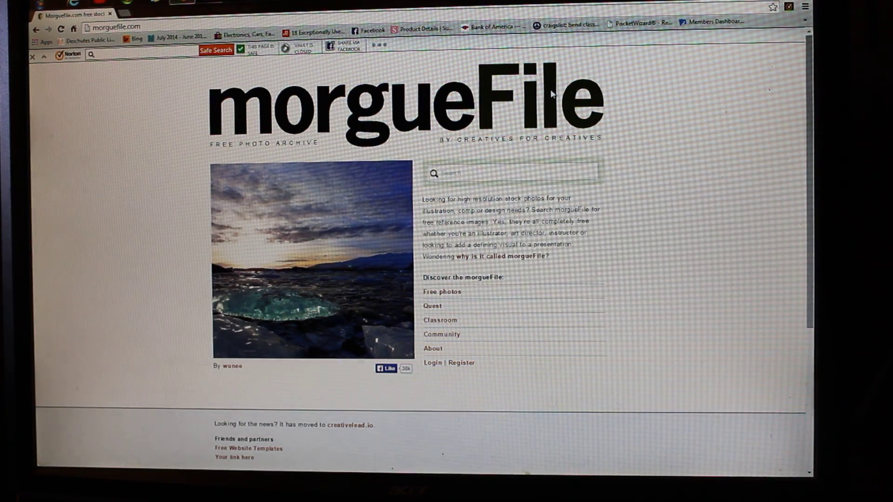
click(510, 173)
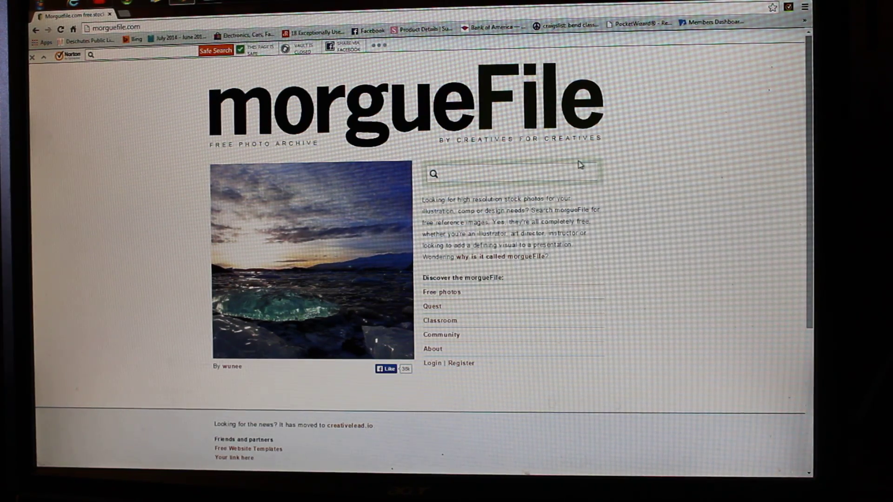
text(clouds)
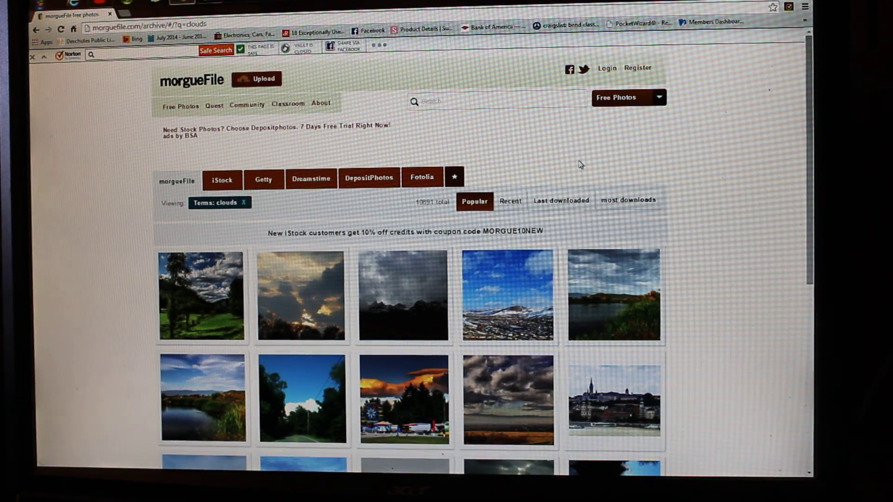
mouse_move(737, 246)
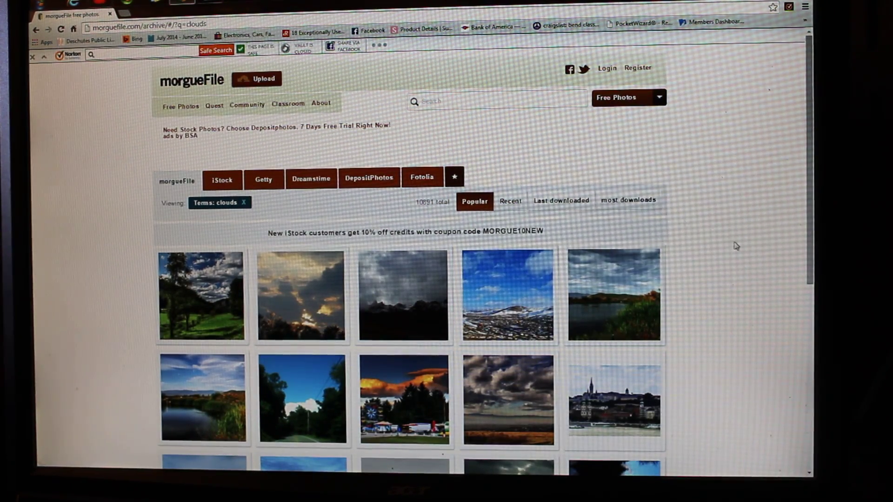
scroll(down, 3)
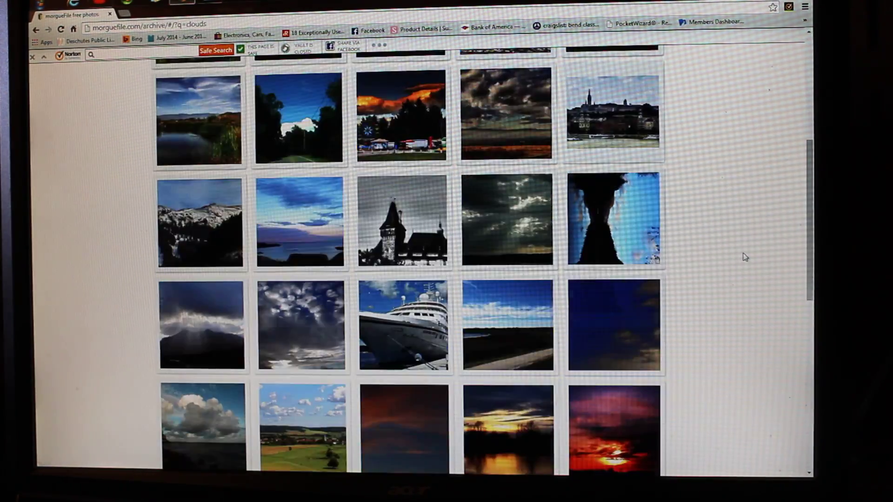
scroll(down, 3)
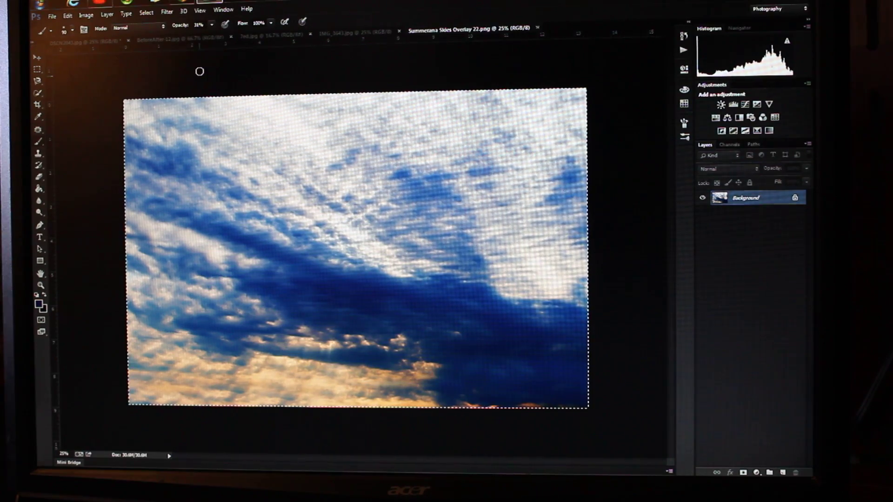
Paste the copied cloud overlay into IMG_3643.jpg and commit its Free Transform resize
click(349, 31)
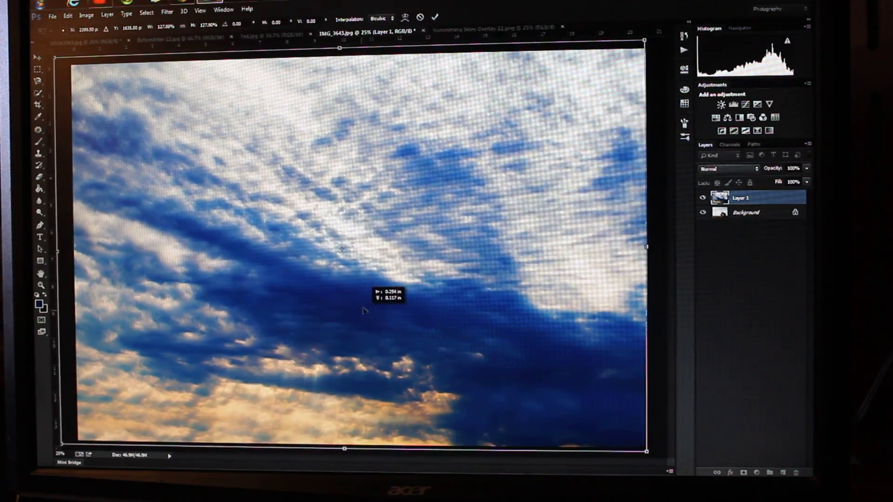
click(435, 18)
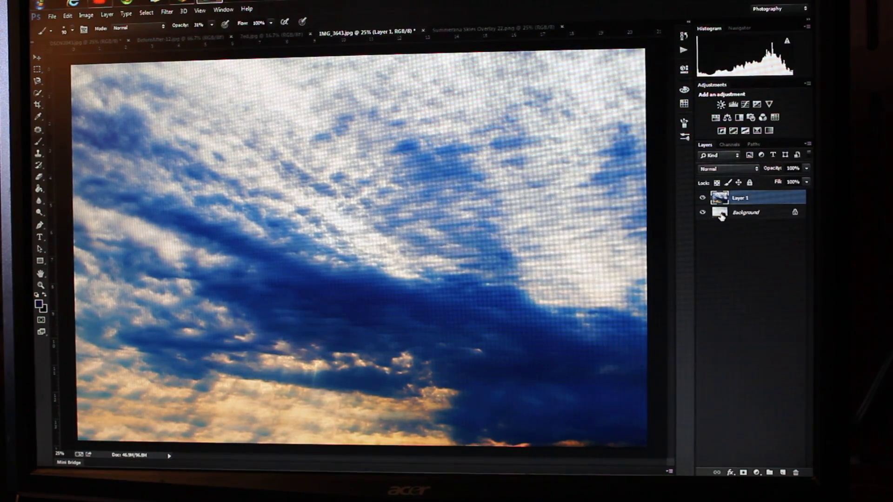
Duplicate the Background layer via Layer > Duplicate Layer to create Background copy
click(746, 212)
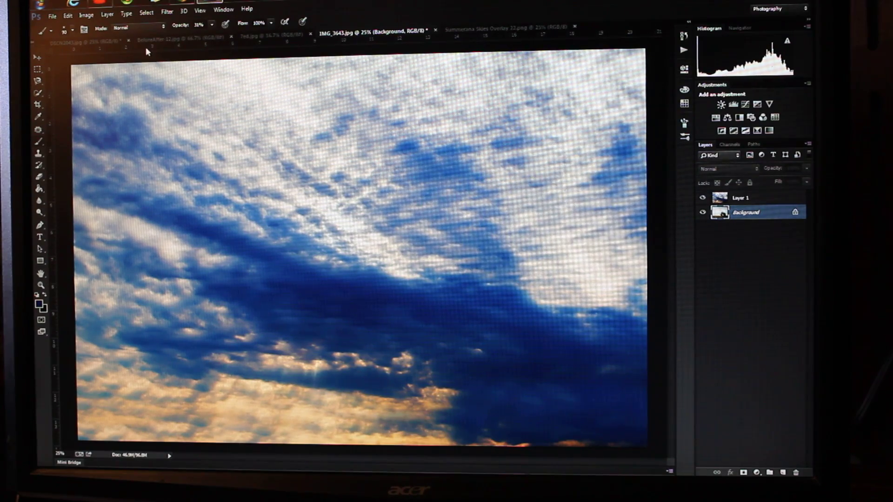
click(106, 10)
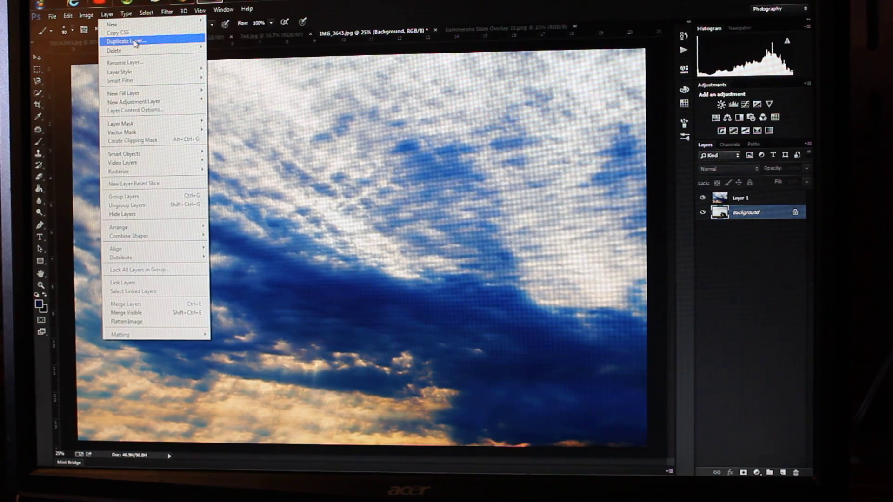
click(126, 41)
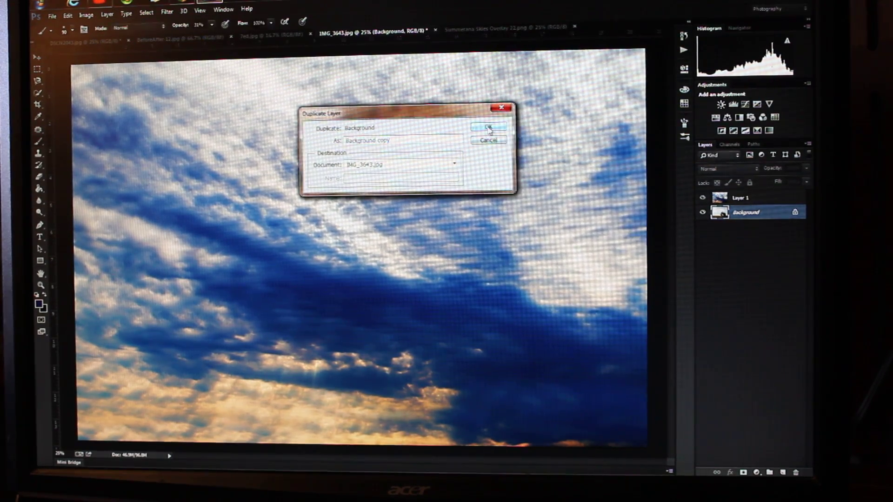
click(487, 127)
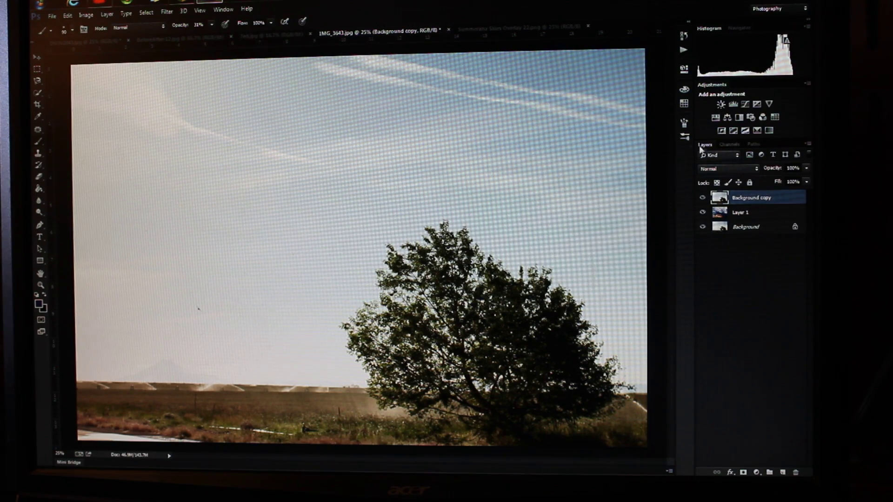
View the Blue, Green and Red channels individually, then create a Blue copy channel
click(732, 145)
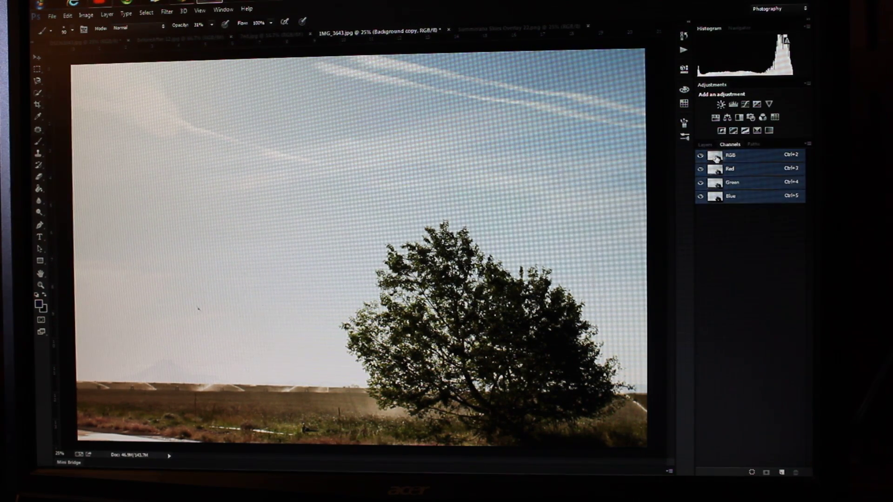
click(731, 196)
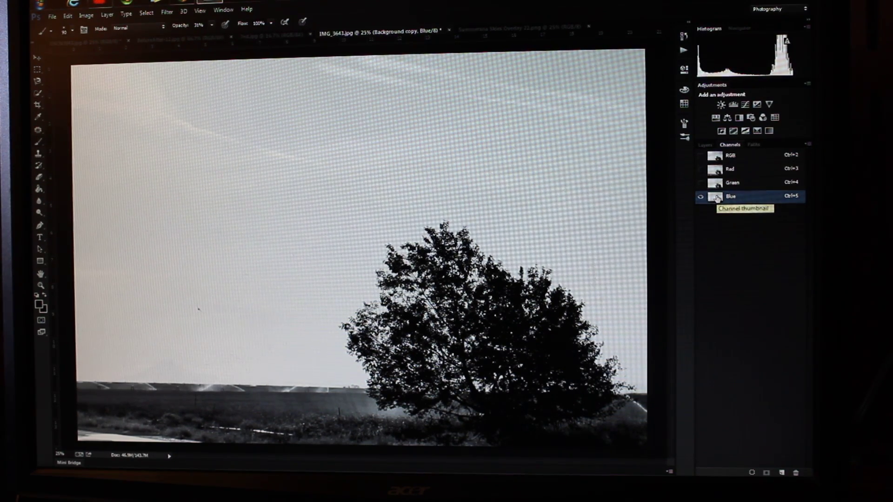
click(733, 182)
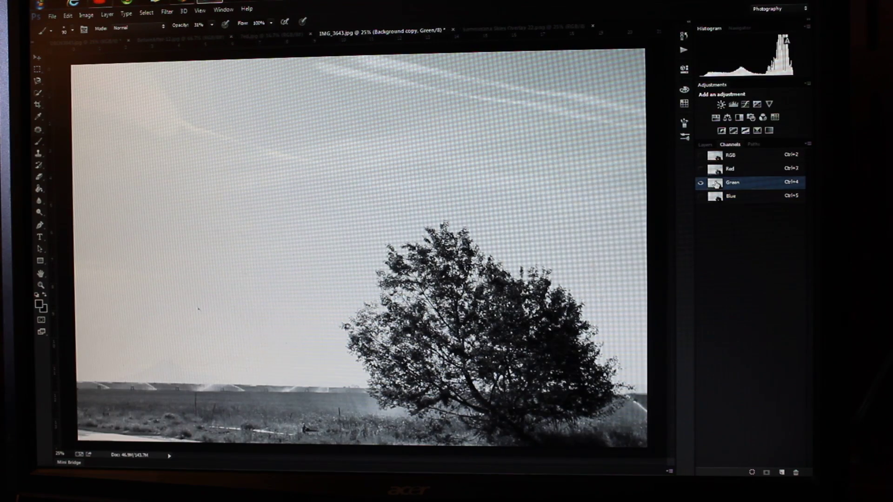
click(735, 168)
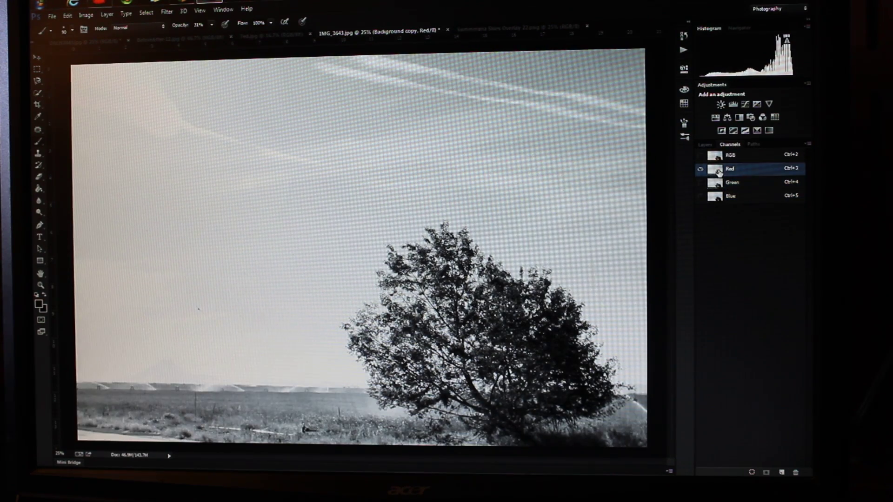
click(731, 196)
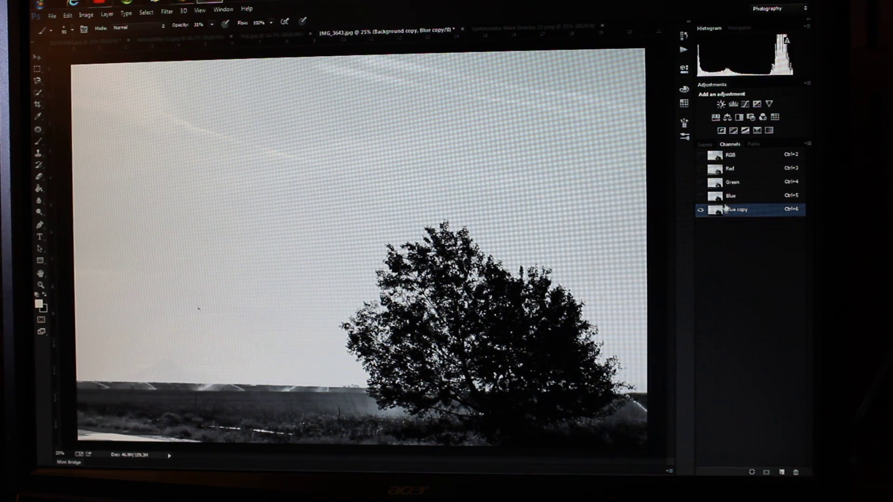
click(699, 212)
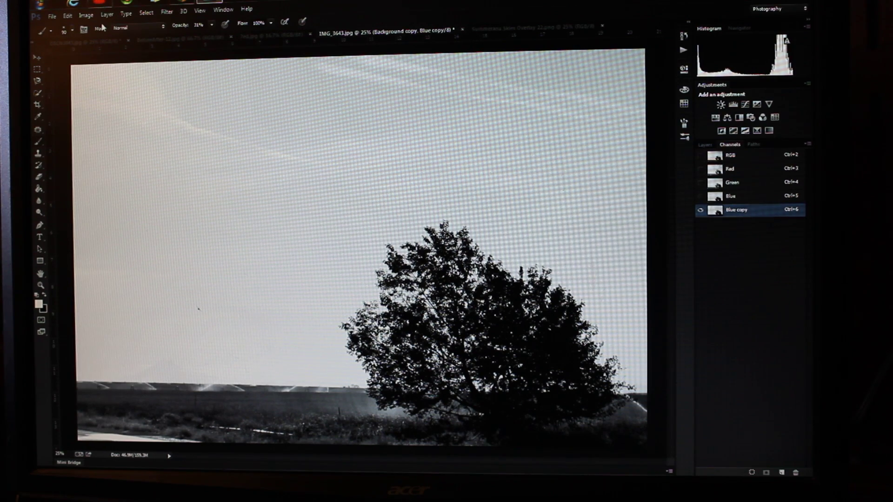
Apply Levels to Blue copy, moving the black input slider right to darken tree and ground
click(85, 14)
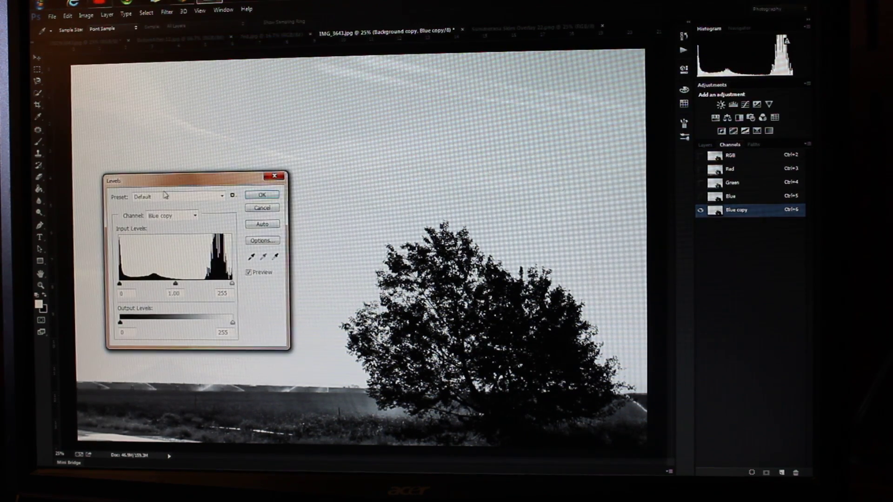
drag(120, 283, 128, 283)
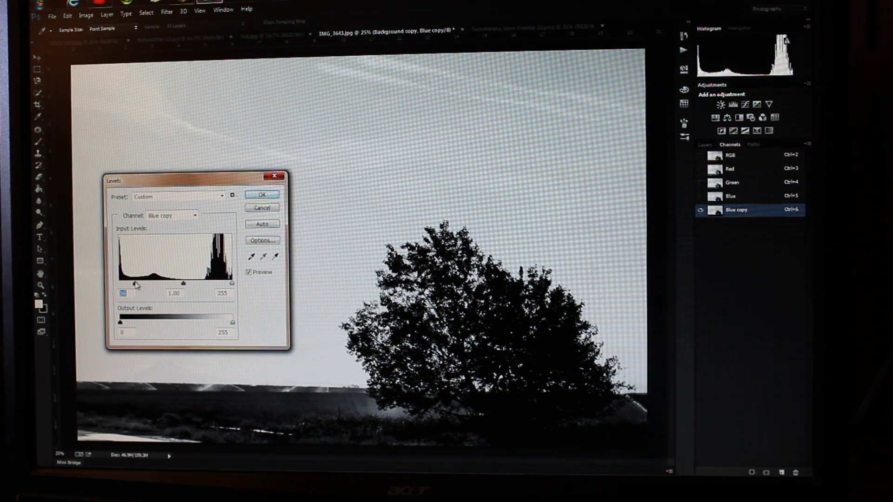
click(262, 194)
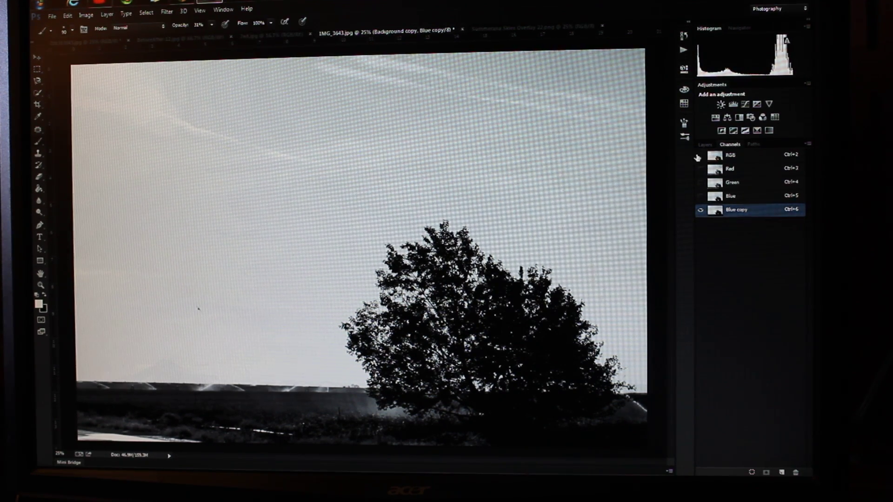
Return to the RGB composite, hide the Blue copy channel and go back to the Layers list
click(699, 155)
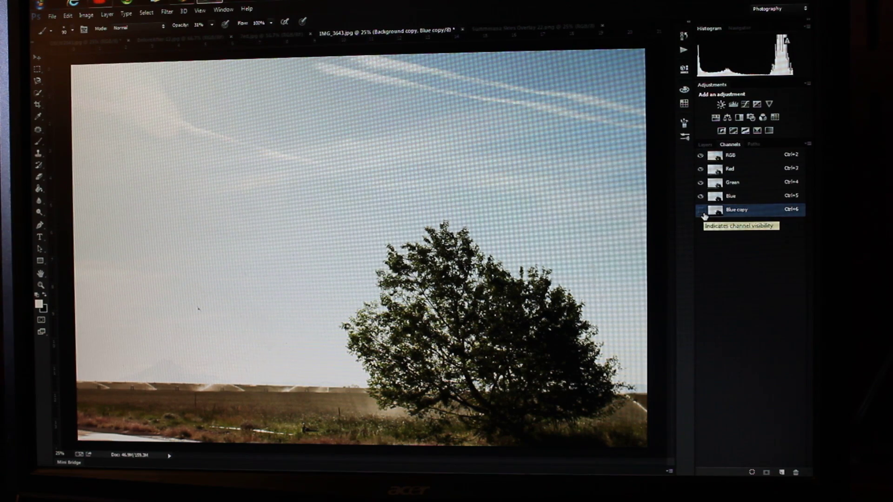
click(699, 209)
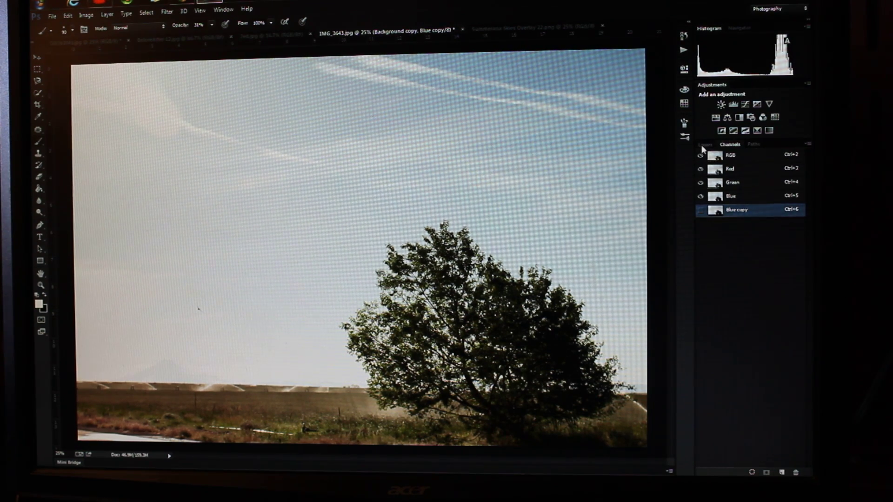
click(706, 144)
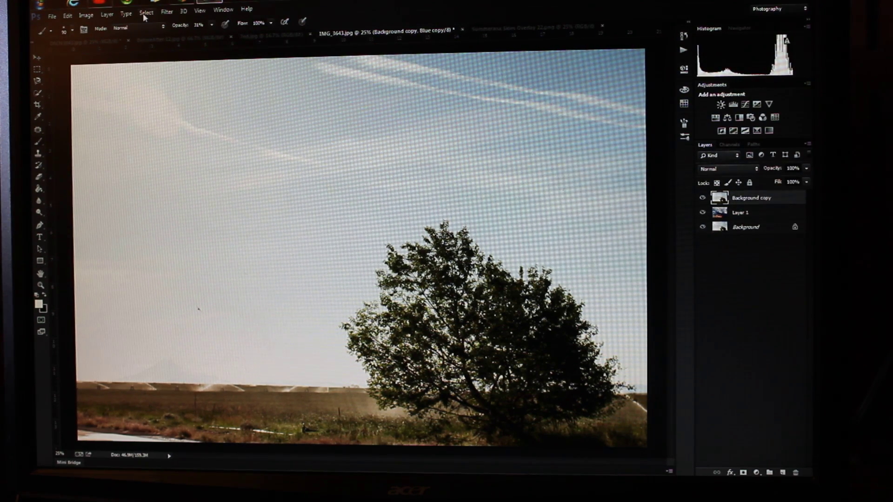
Load a selection from the Blue copy channel with Invert ticked
click(147, 12)
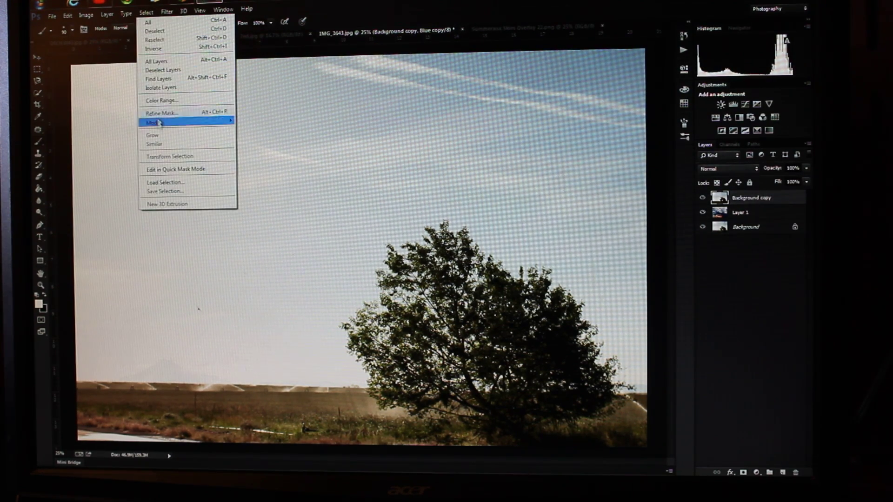
click(166, 183)
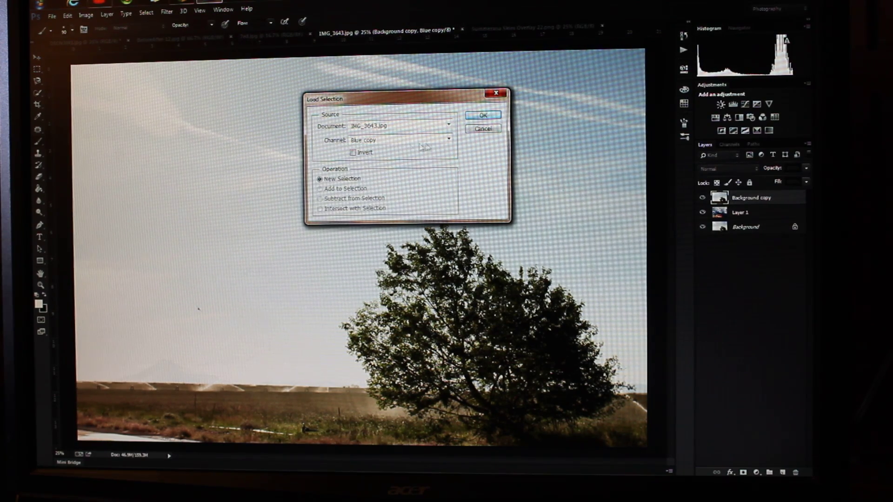
click(449, 140)
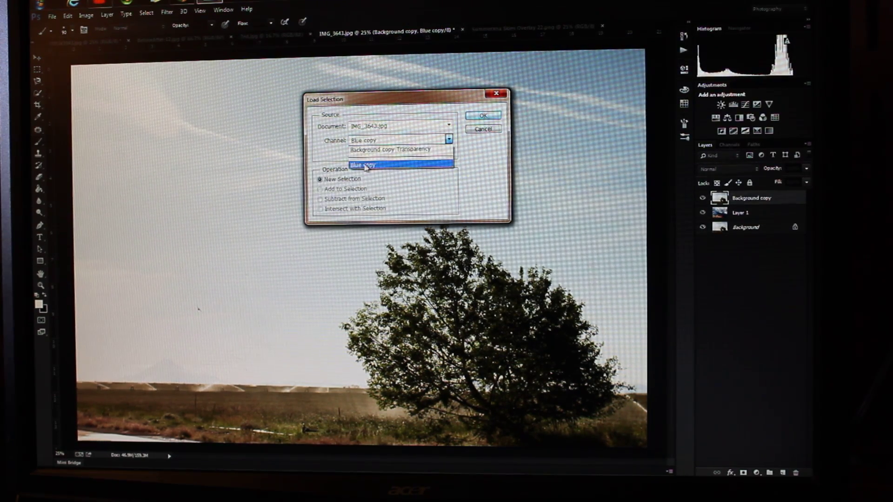
mouse_move(389, 149)
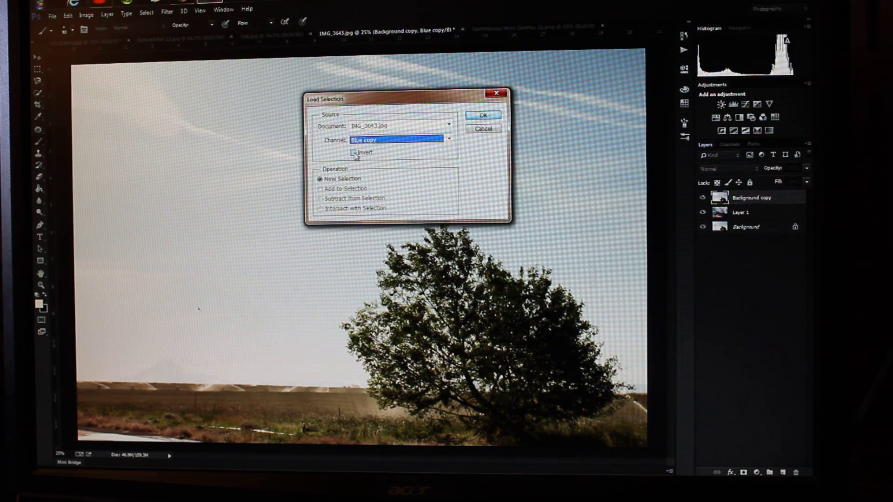
click(354, 152)
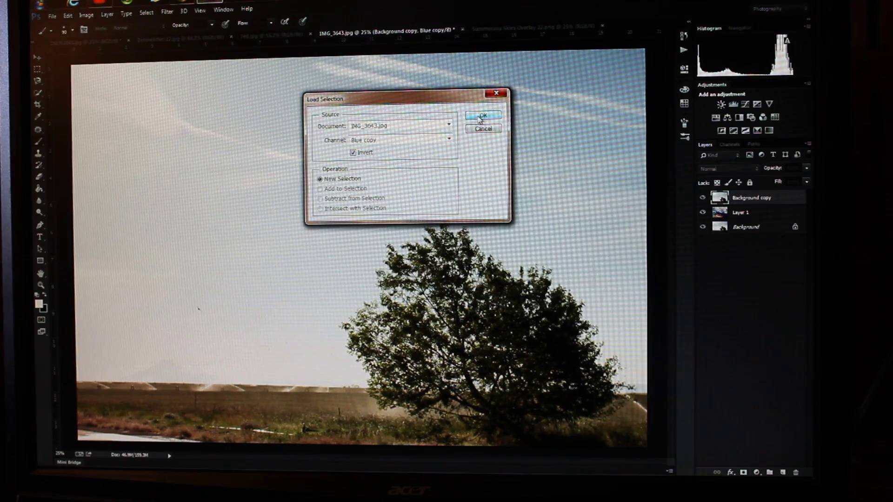
click(484, 116)
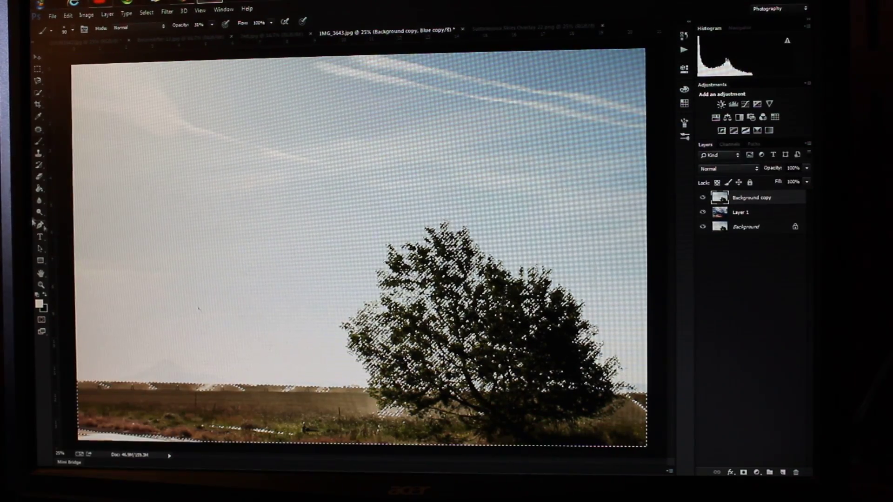
click(39, 92)
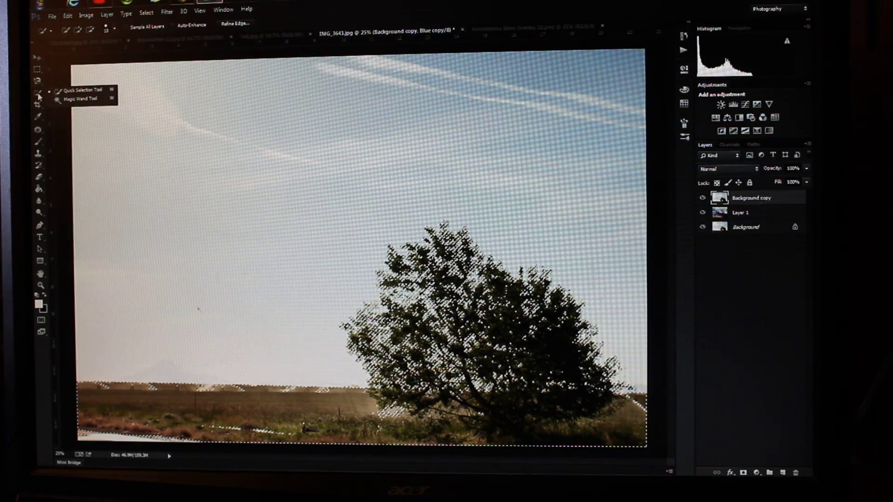
click(38, 80)
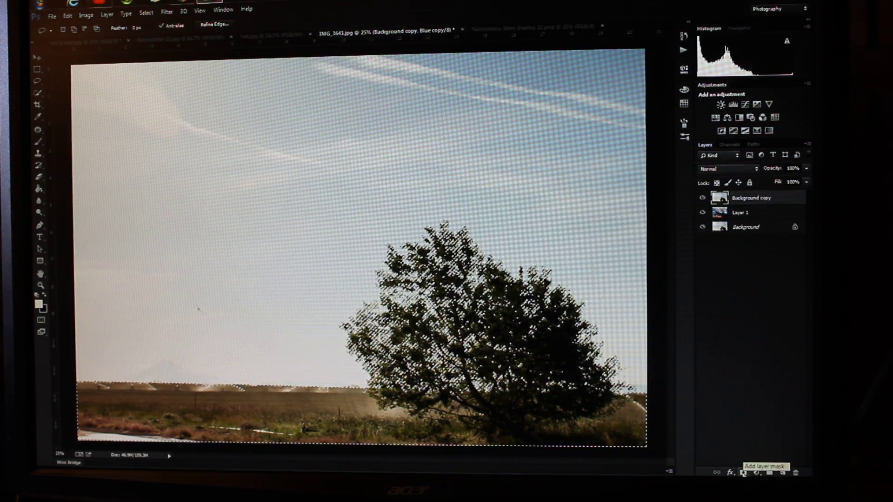
Add a layer mask to Background copy from the active tree-and-ground selection
click(743, 473)
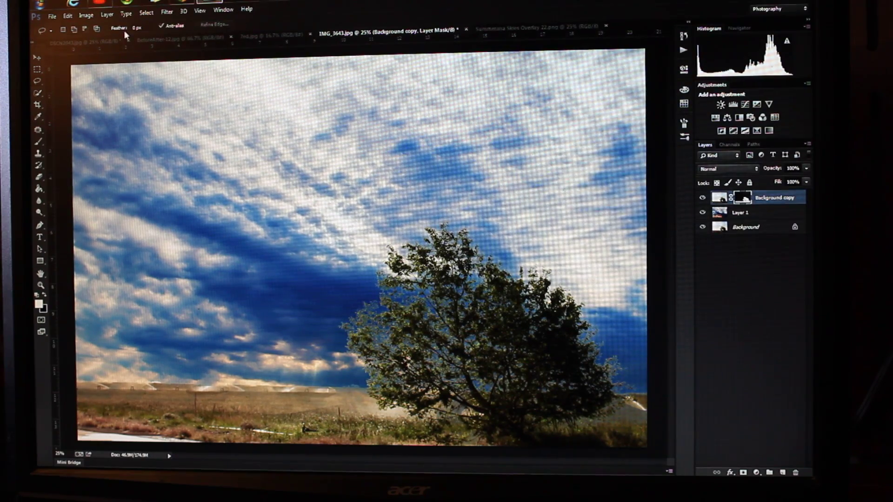
Gaussian-blur the layer mask's edges, then make Layer 1 the active layer
click(167, 11)
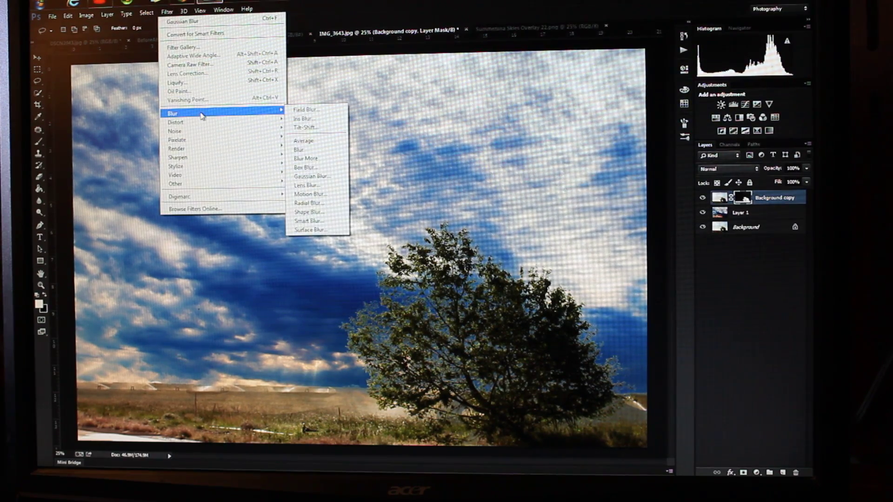
mouse_move(306, 186)
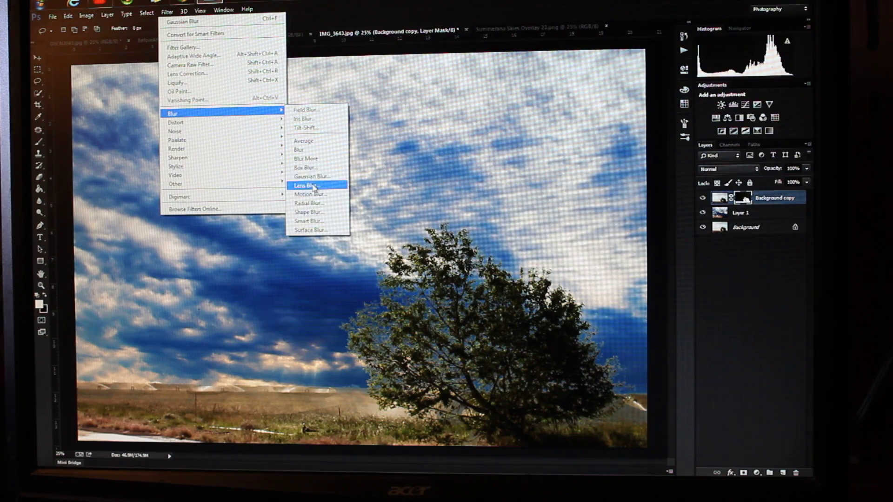
click(313, 176)
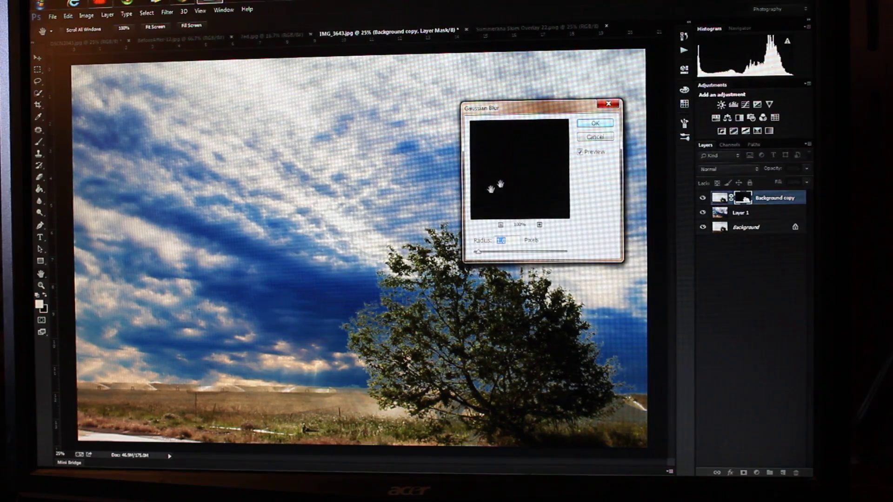
click(594, 122)
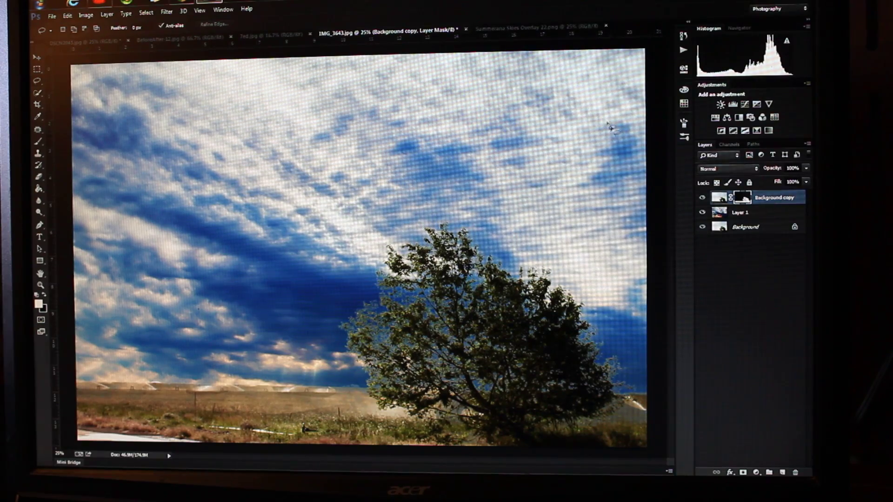
click(741, 212)
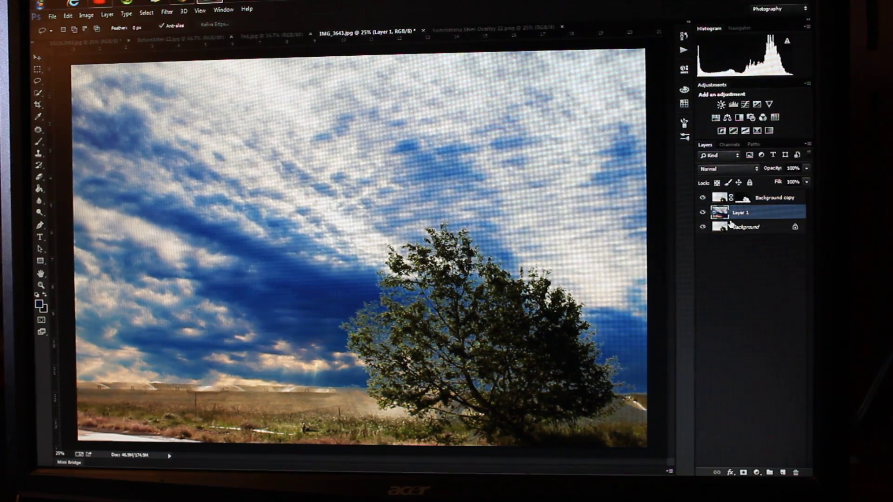
Set Layer 1 to Multiply blend mode and lower its opacity to 50%
click(729, 168)
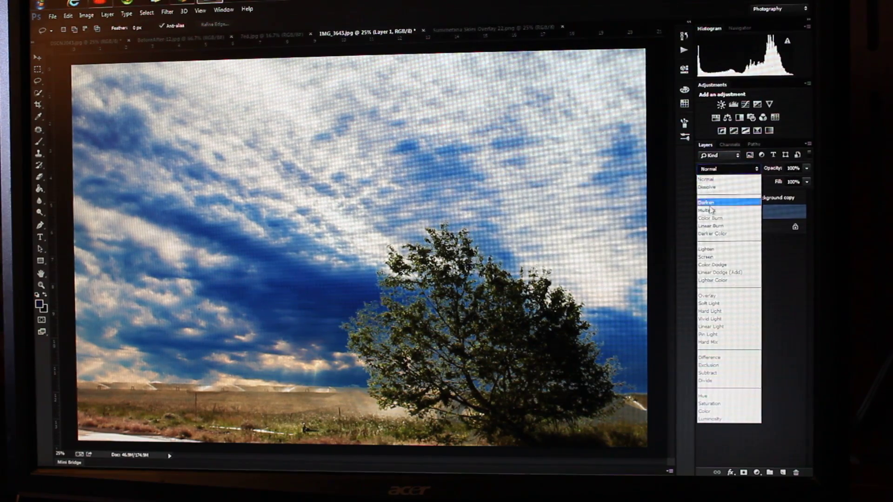
click(709, 210)
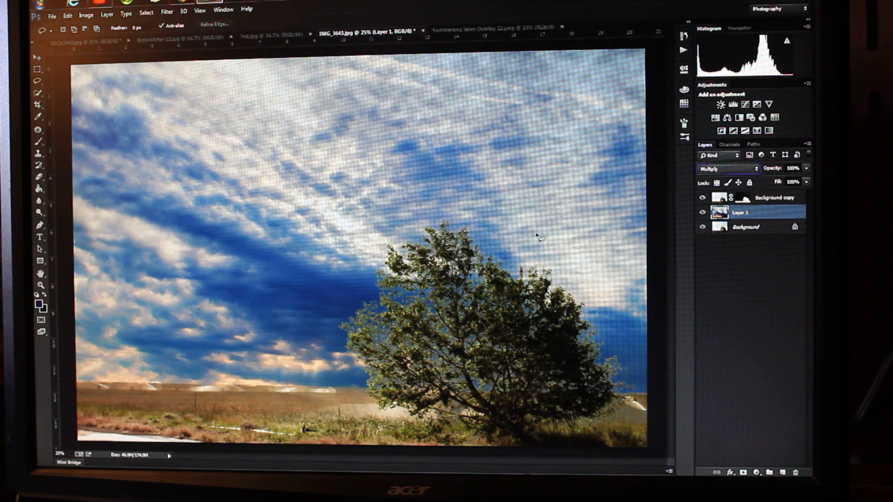
mouse_move(544, 239)
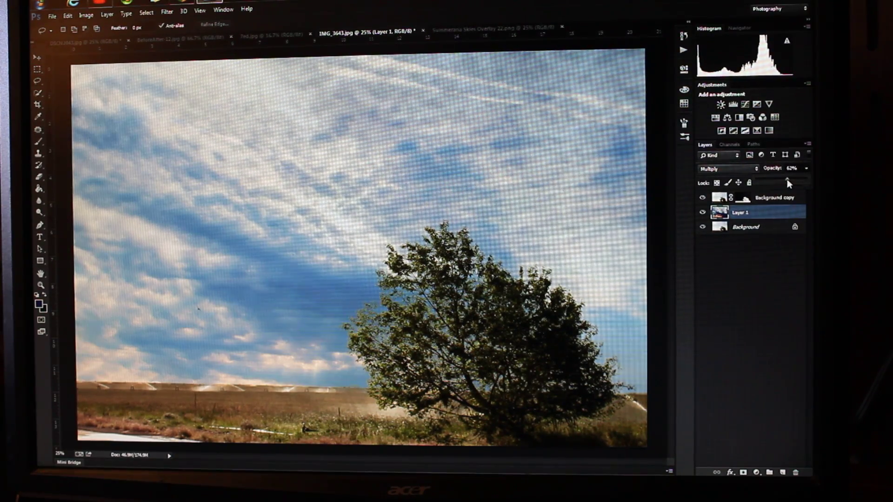
drag(791, 168, 775, 169)
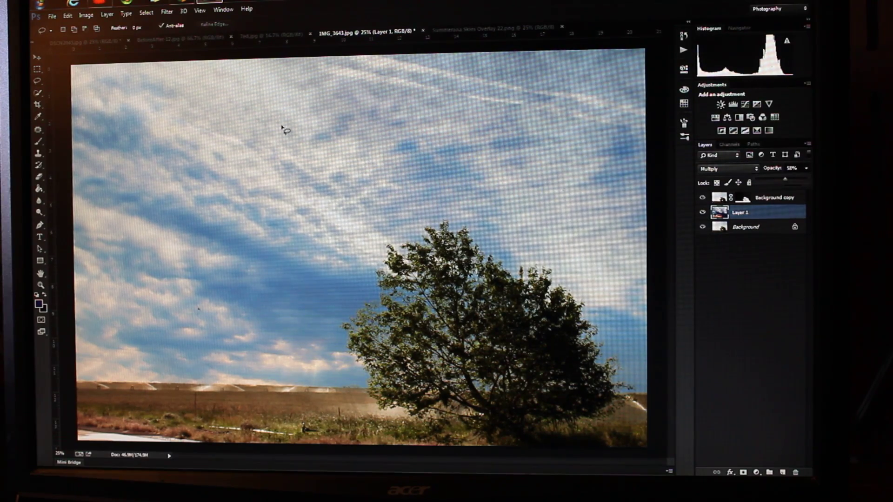
Tune the cloud layer's midtone cyan-red and yellow-blue balance with Color Balance and confirm
click(85, 14)
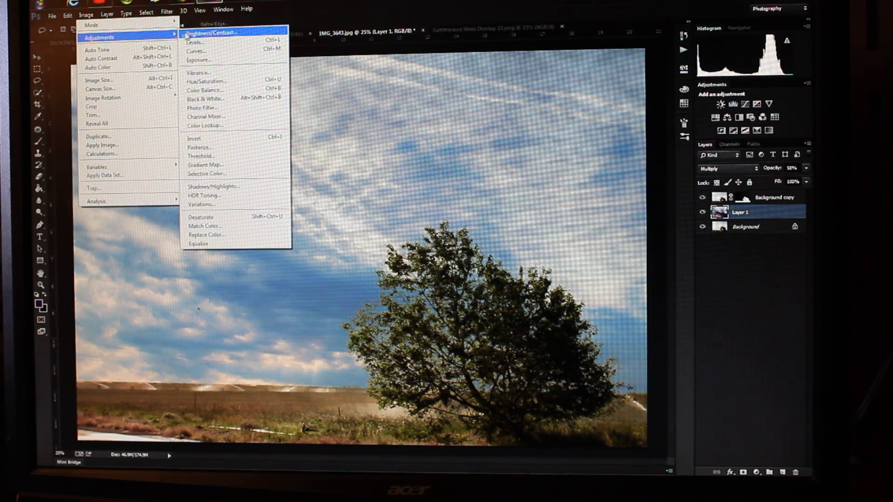
click(205, 90)
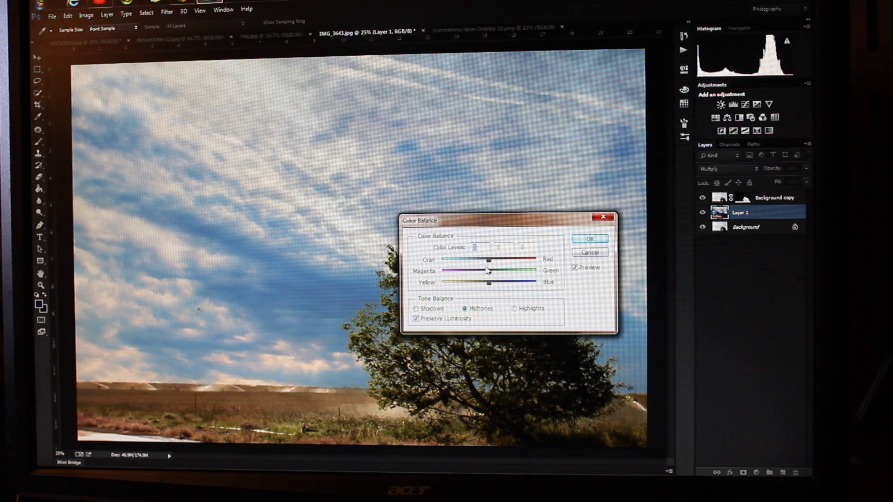
drag(486, 260, 497, 261)
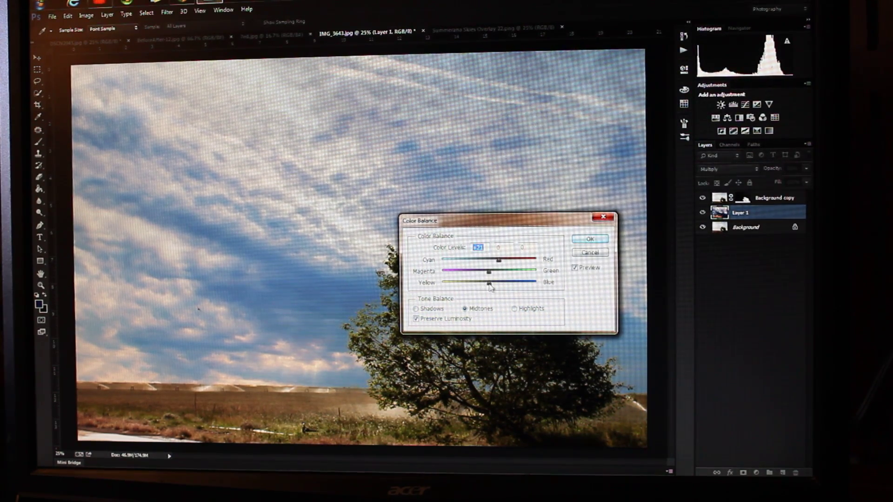
drag(490, 283, 476, 283)
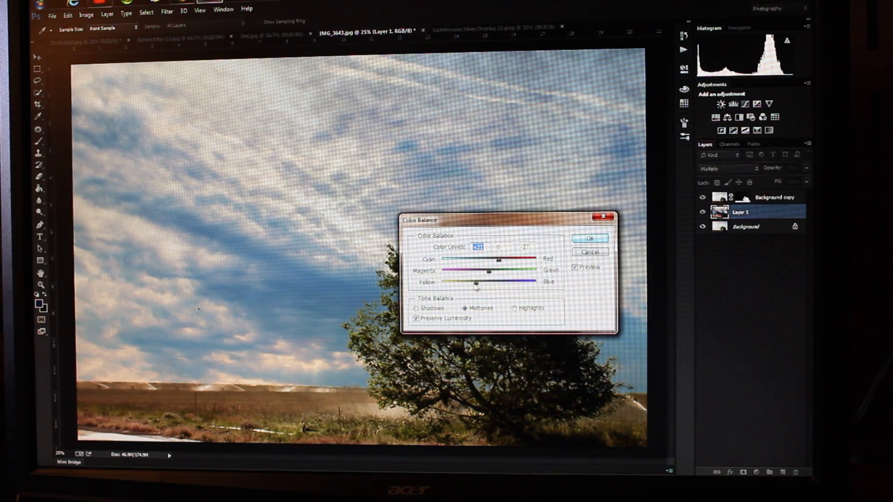
drag(476, 282, 438, 281)
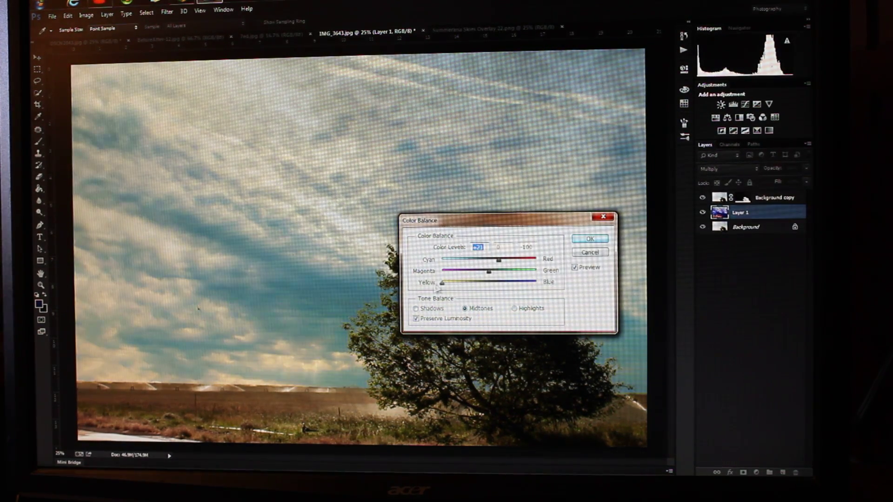
drag(440, 283, 472, 283)
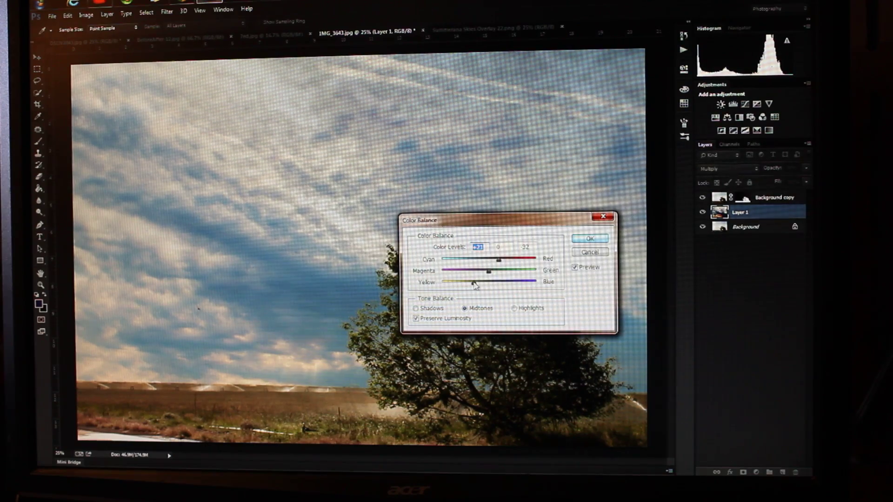
click(589, 238)
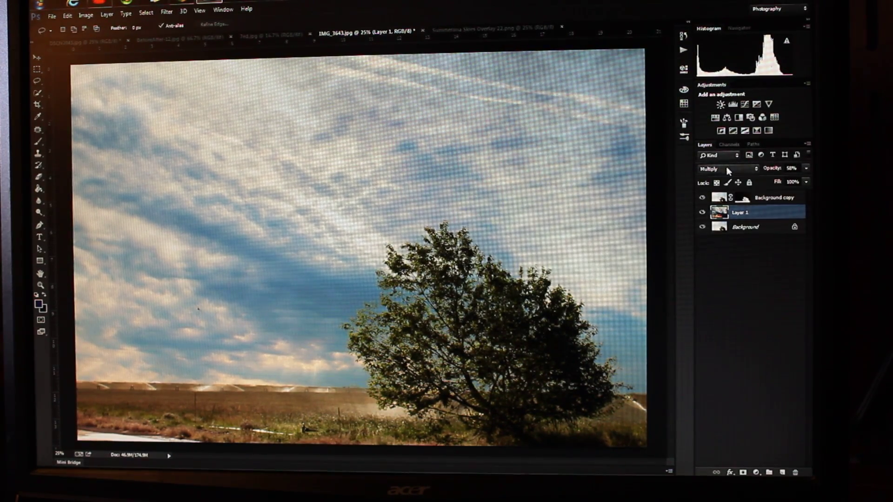
mouse_move(730, 169)
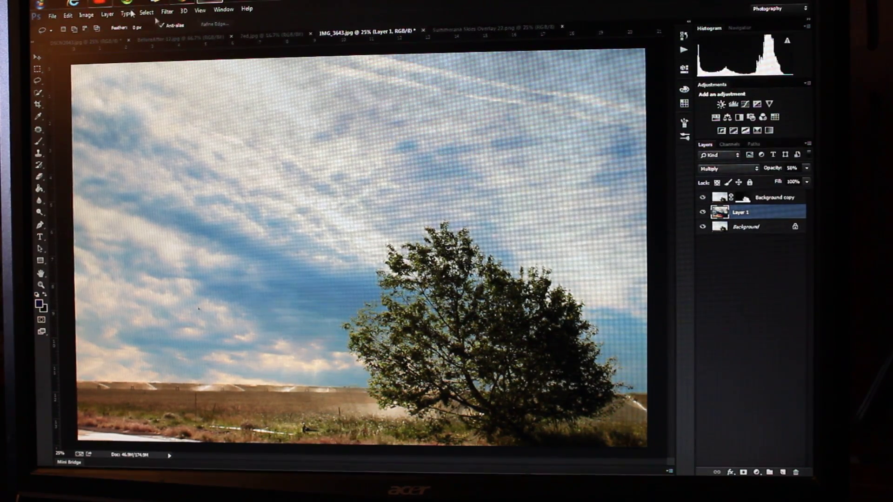
Flatten all layers into a single Background layer
click(107, 10)
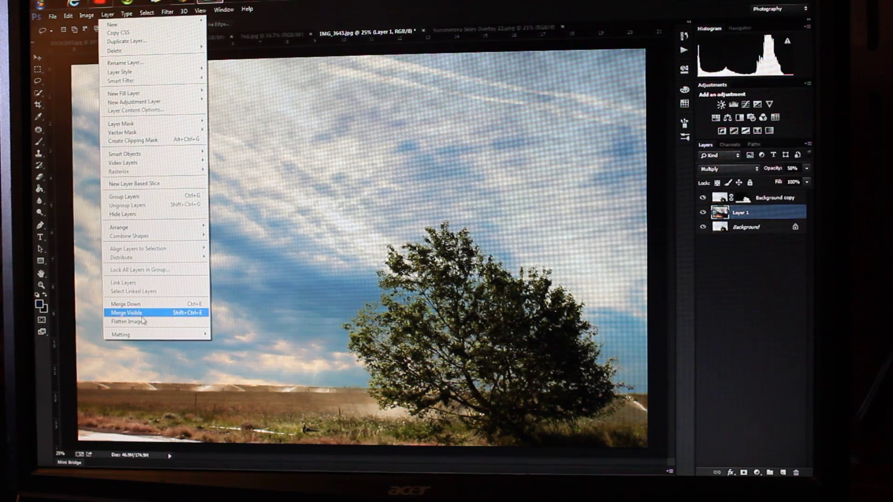
click(122, 321)
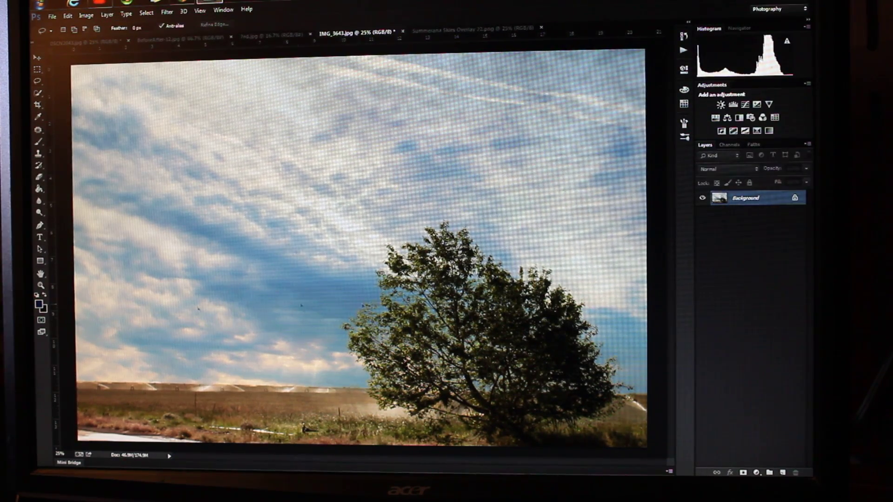